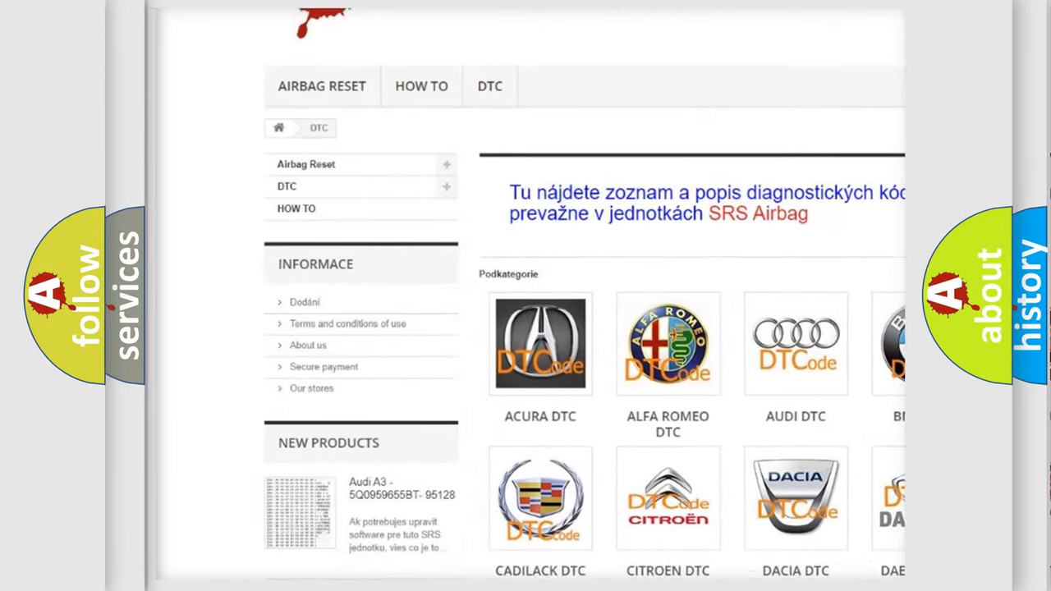
Scroll past the DTC car-brand grid down to the Jeep code listings
scroll(down, 3)
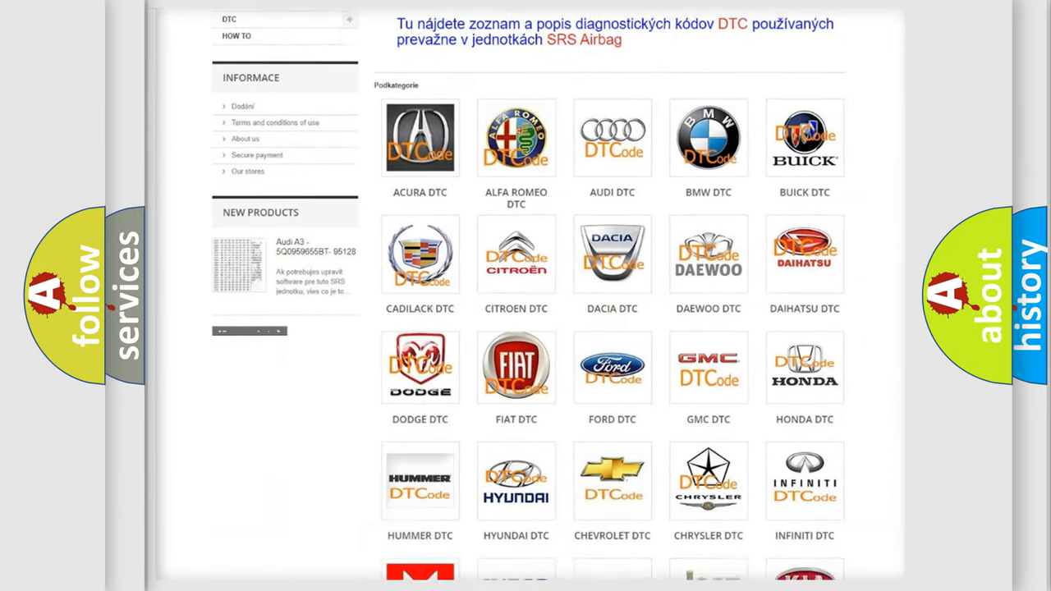
scroll(down, 3)
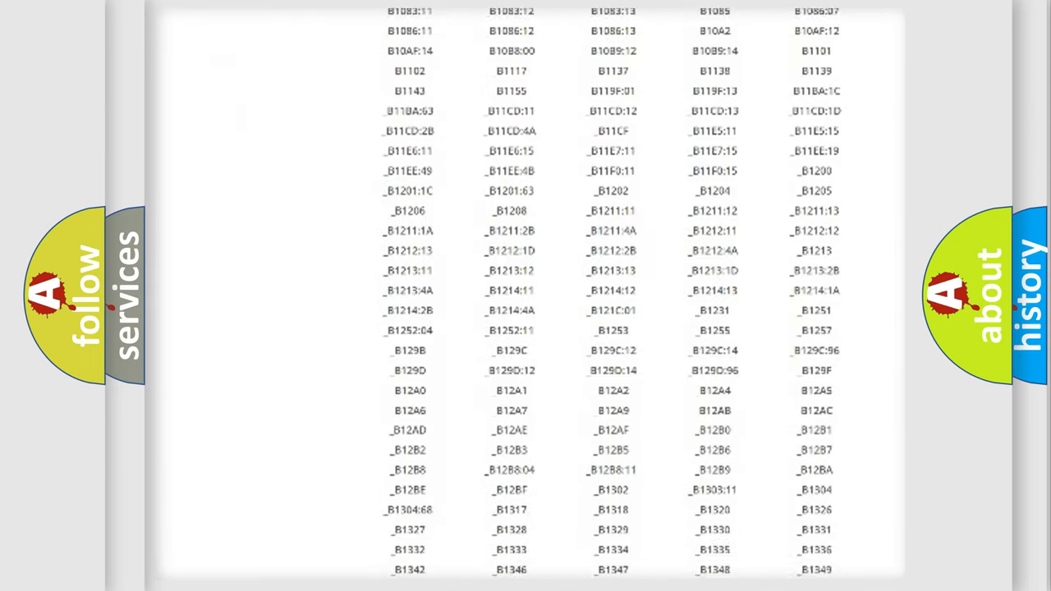
scroll(down, 3)
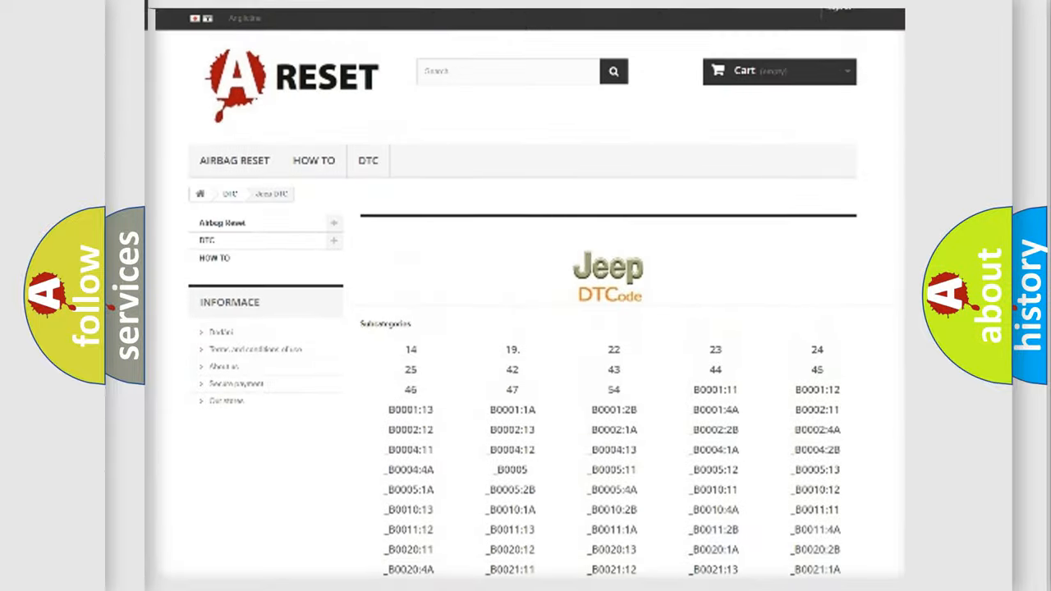
Show the B1D87 slide and reveal its ECM/PCM 'A' lost-communication description
scroll(up, 3)
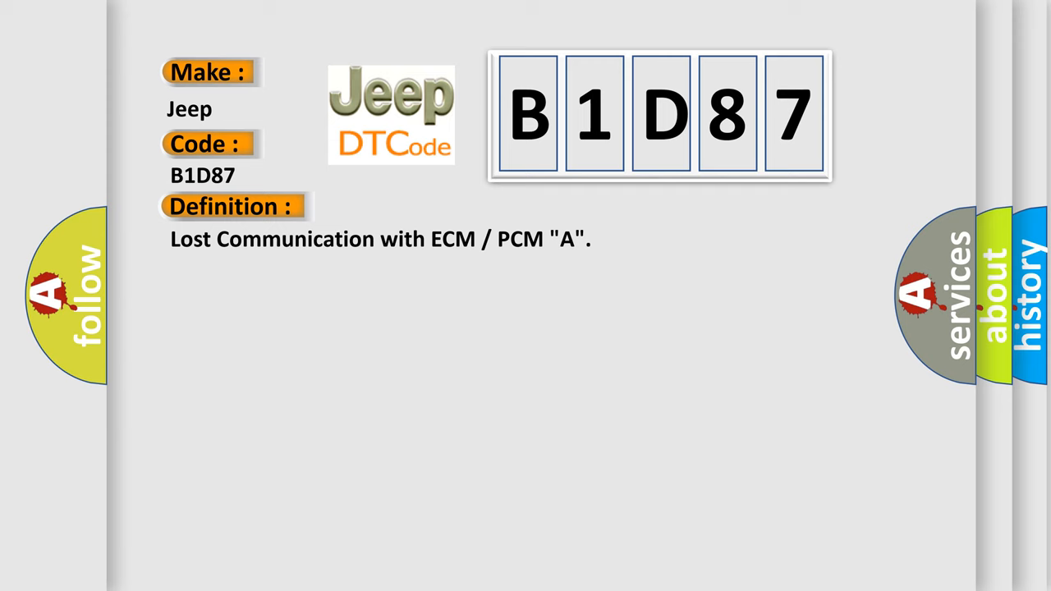
click(425, 206)
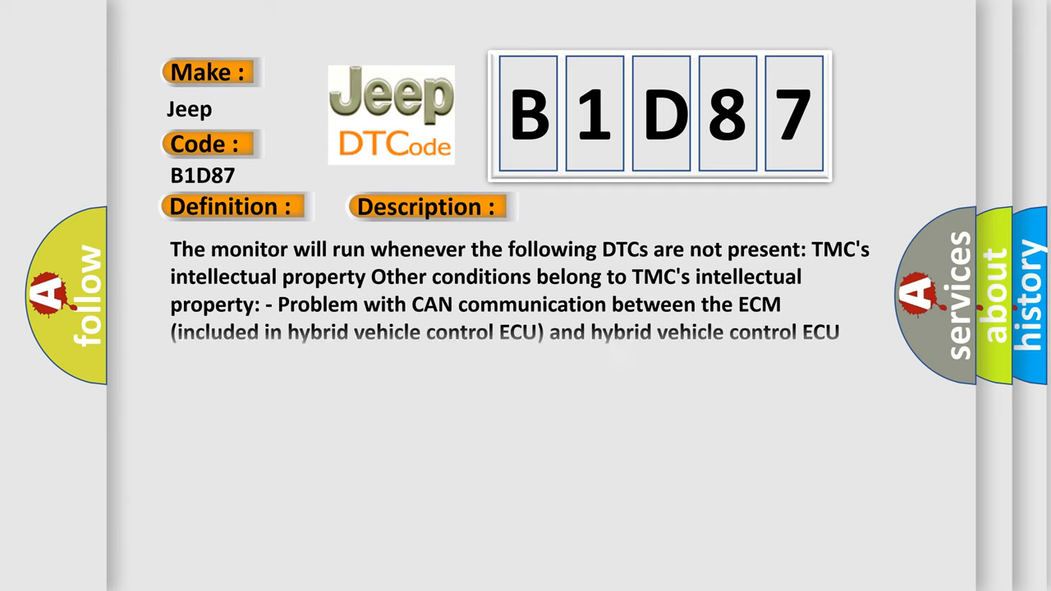